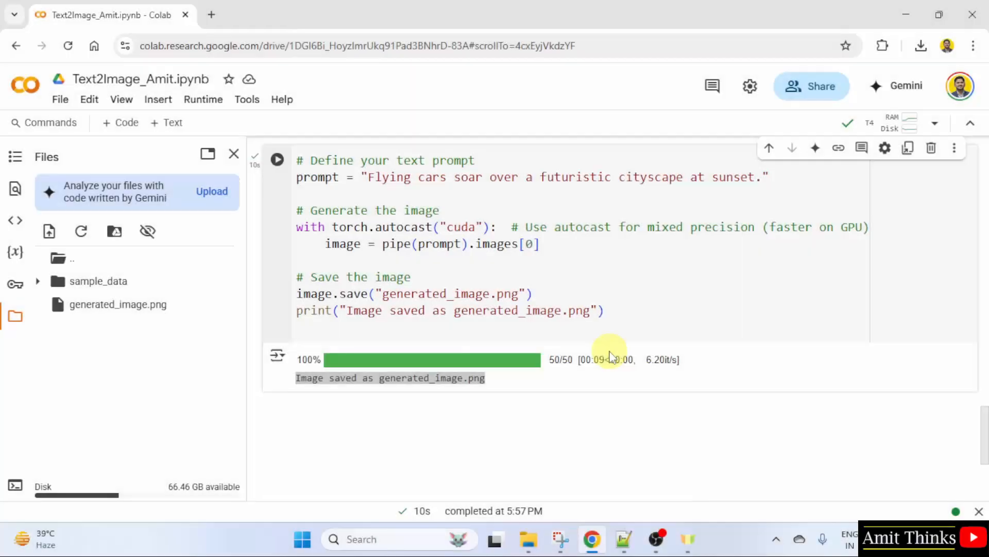
mouse_move(59, 99)
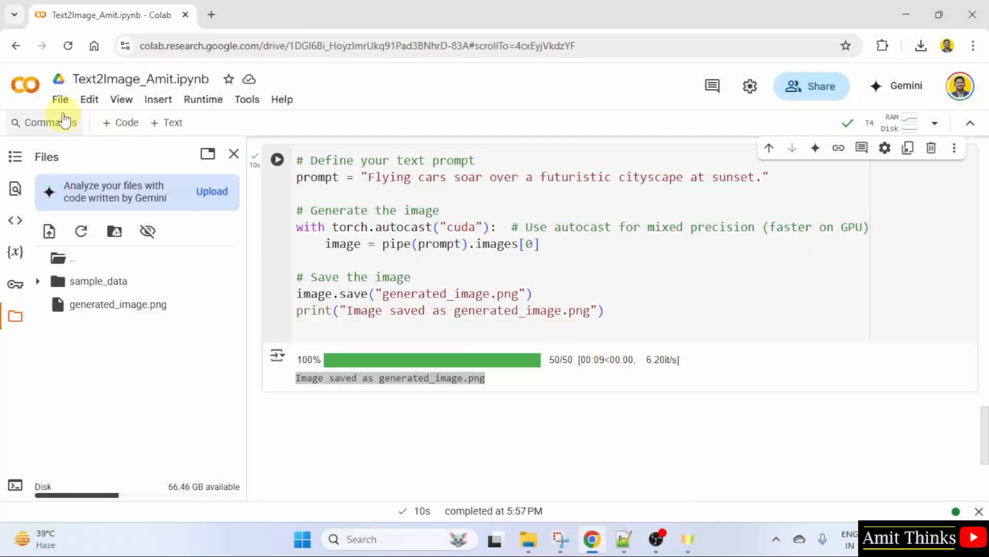
Step: Open Text2Video_Amit.ipynb by searching 'vide' in the Recent notebooks list
click(60, 99)
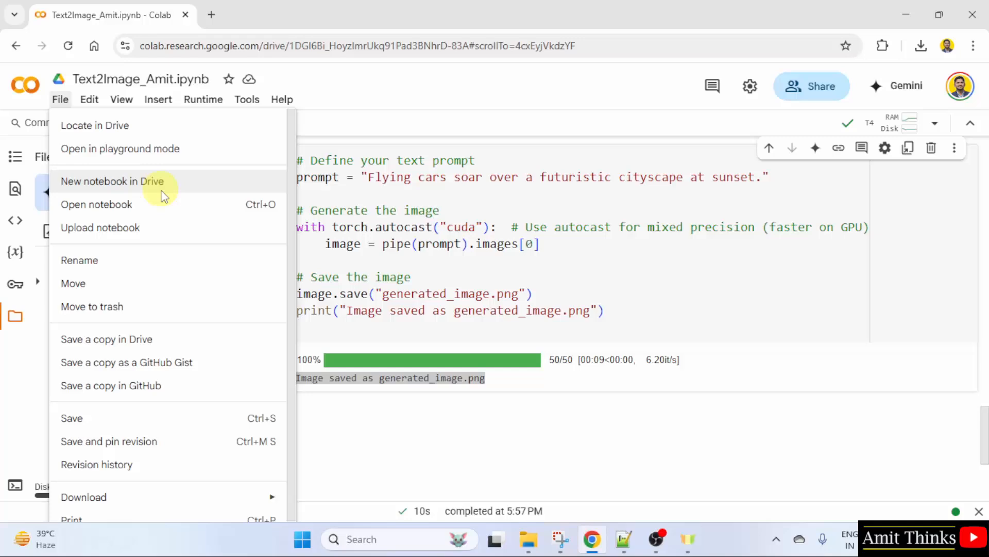
click(96, 205)
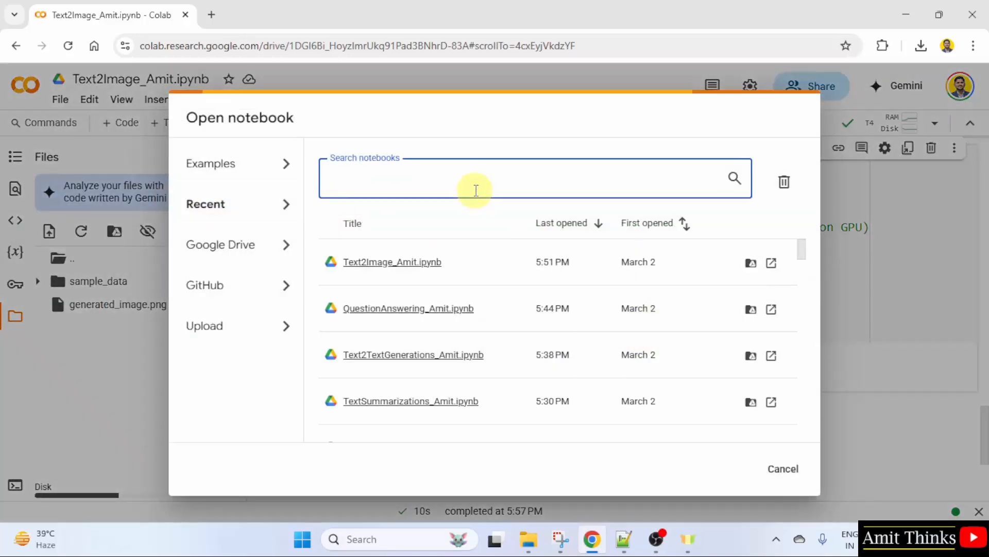
mouse_move(469, 188)
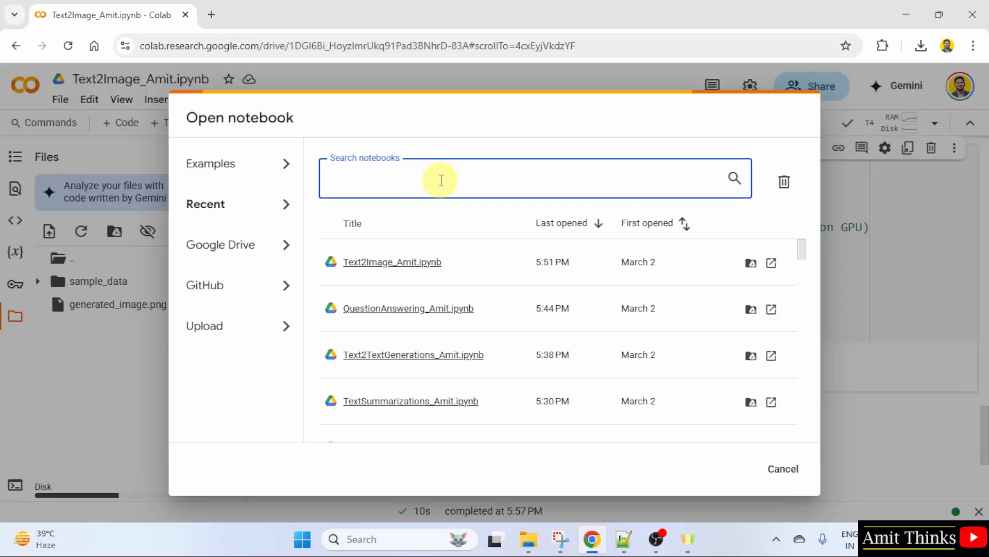
text(vide)
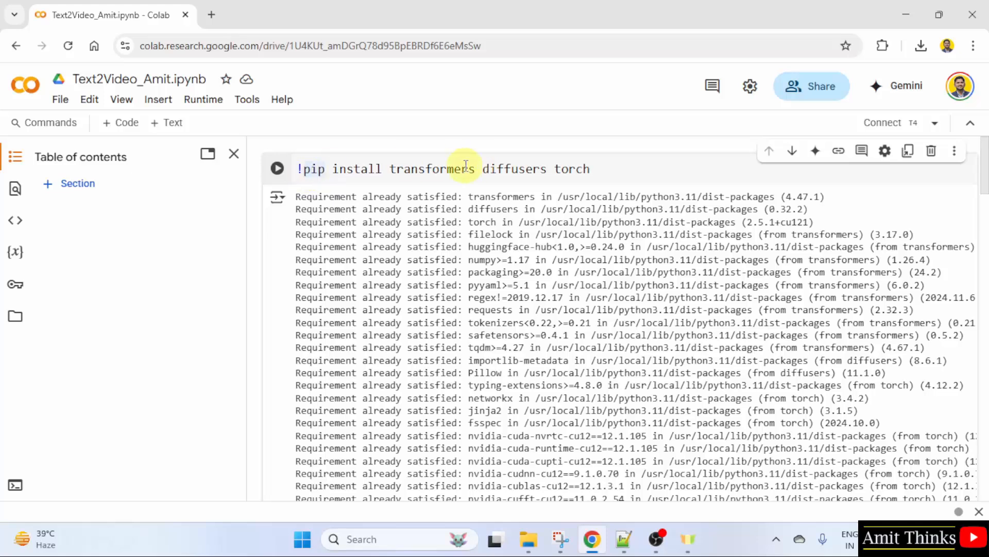
double_click(432, 169)
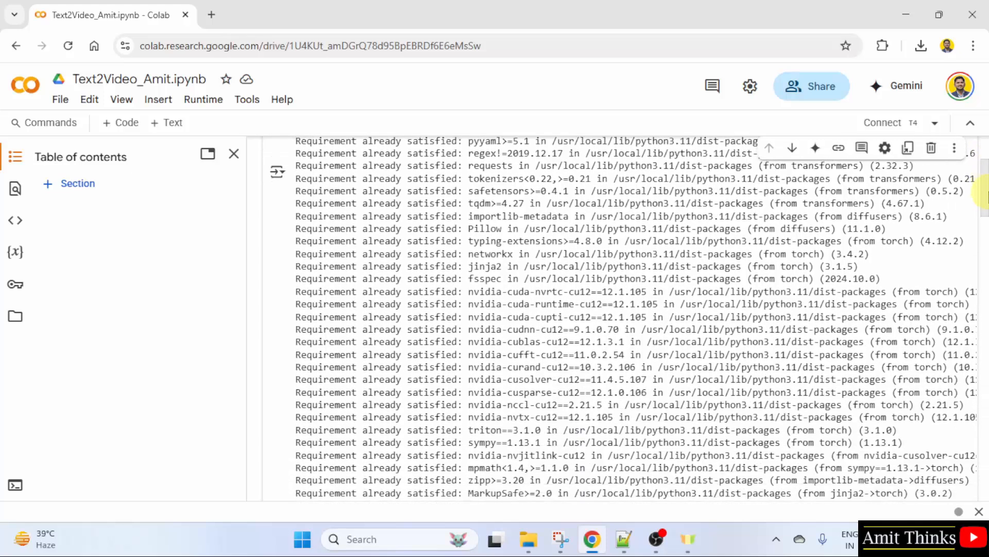
scroll(down, 3)
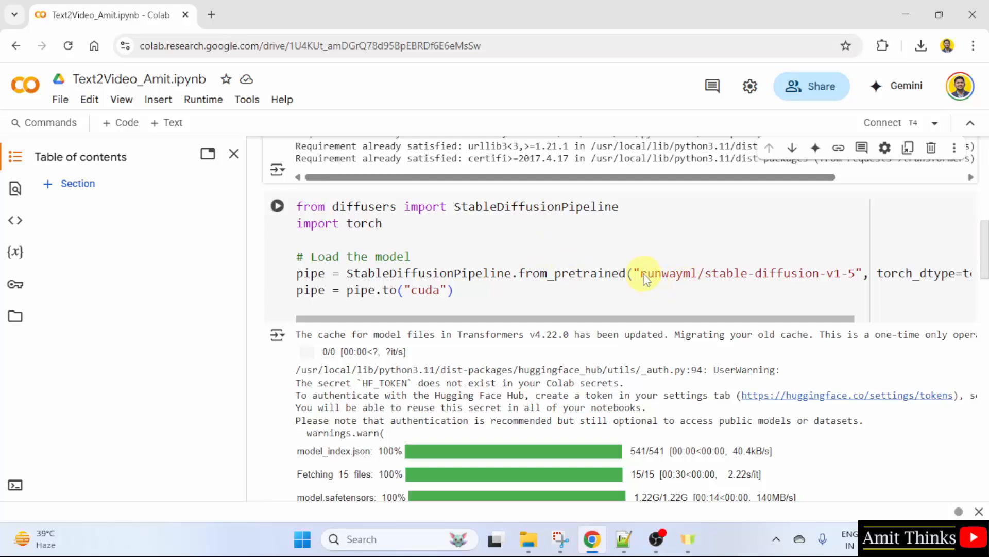
double_click(744, 273)
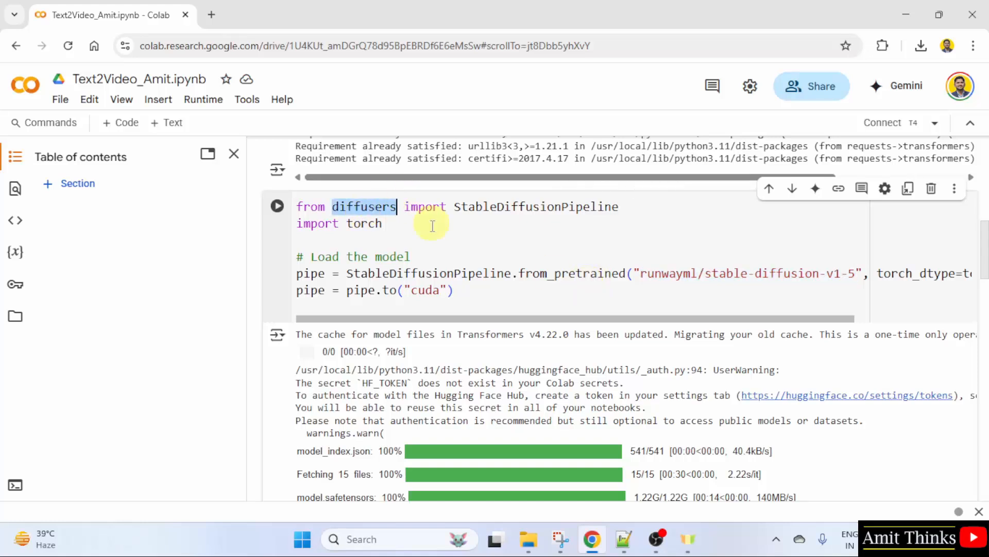
mouse_move(469, 232)
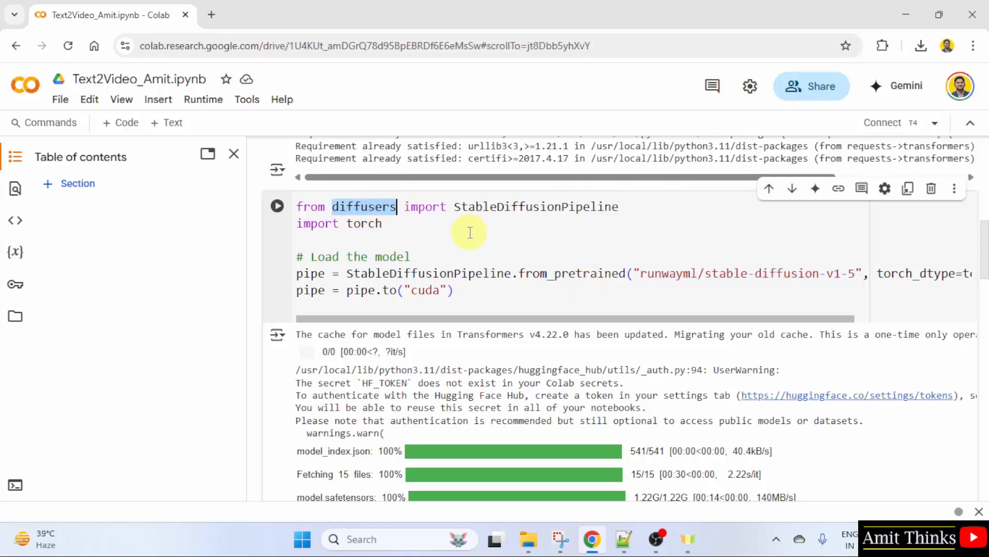
mouse_move(546, 248)
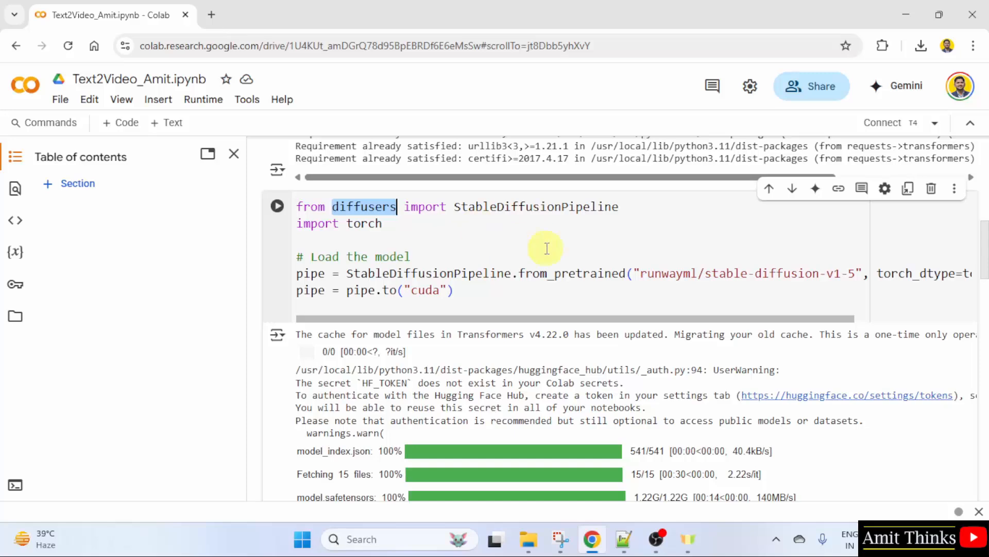
scroll(down, 3)
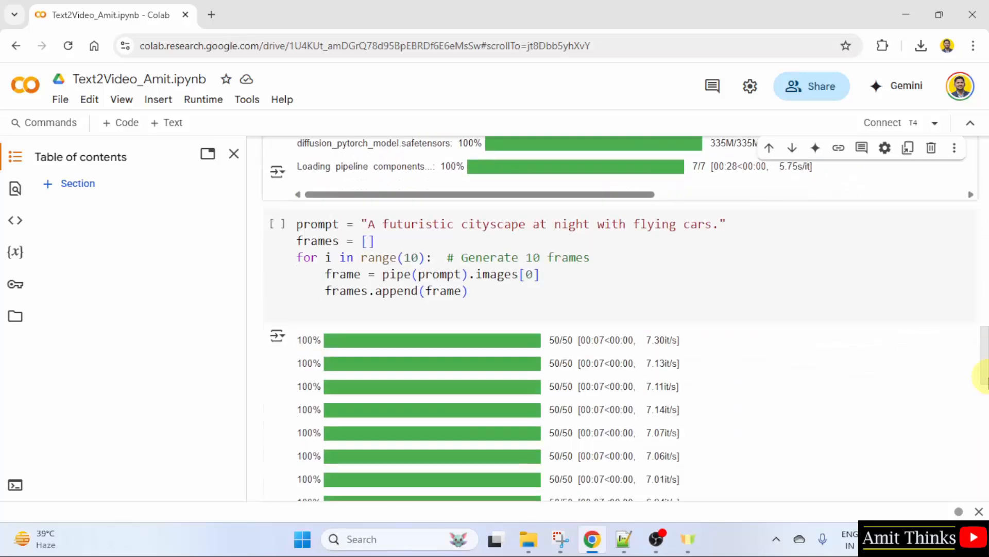
scroll(down, 3)
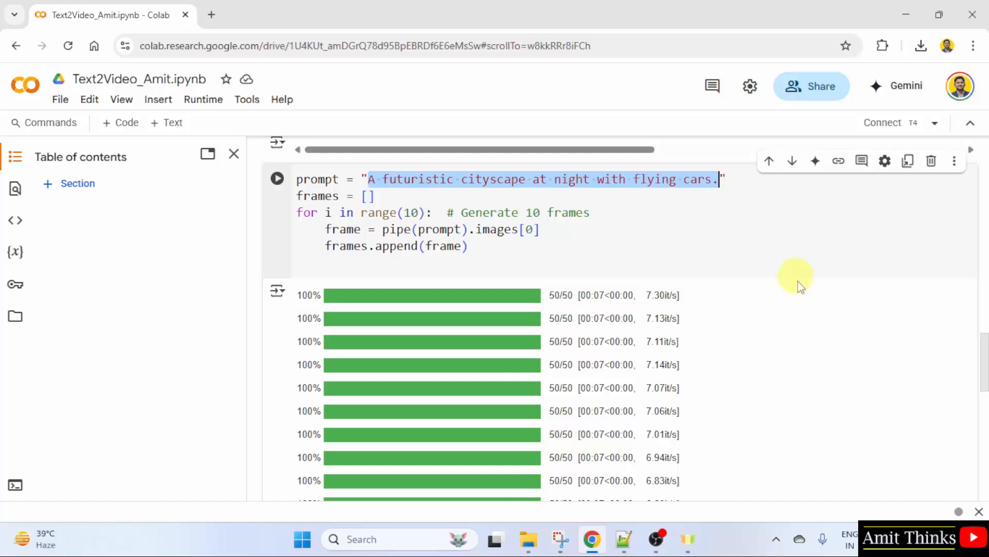
mouse_move(805, 297)
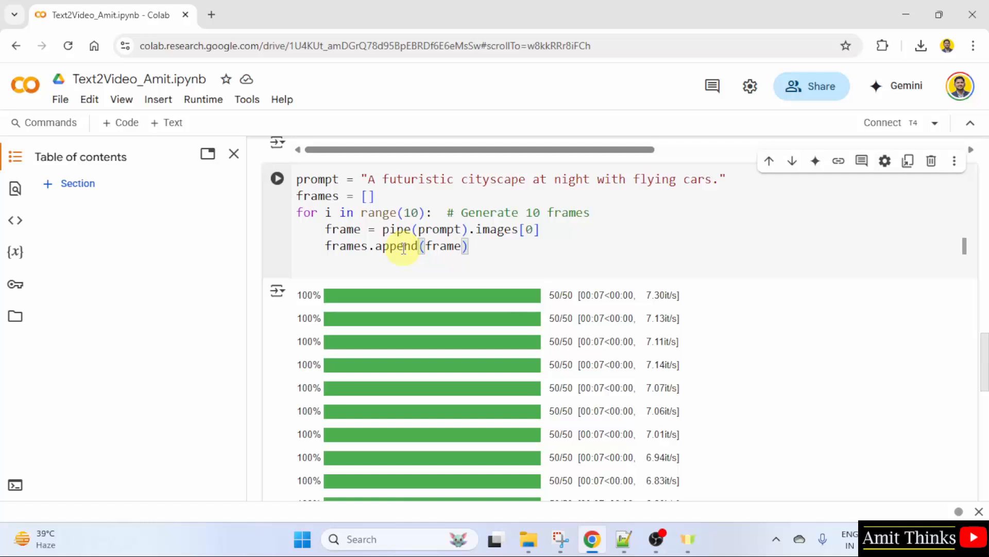
scroll(down, 3)
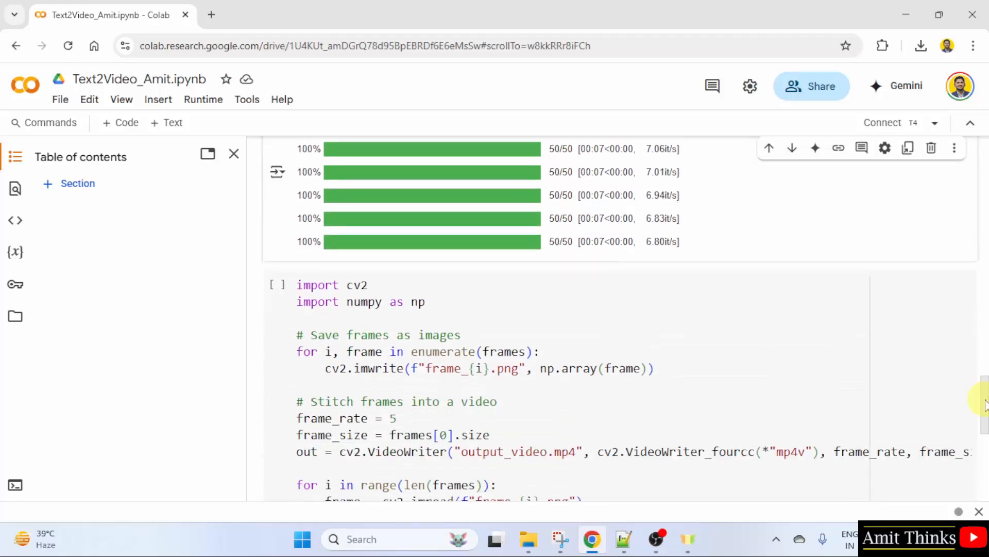
Step: Scroll through the video-stitching cell to review its frame-reading code
scroll(down, 3)
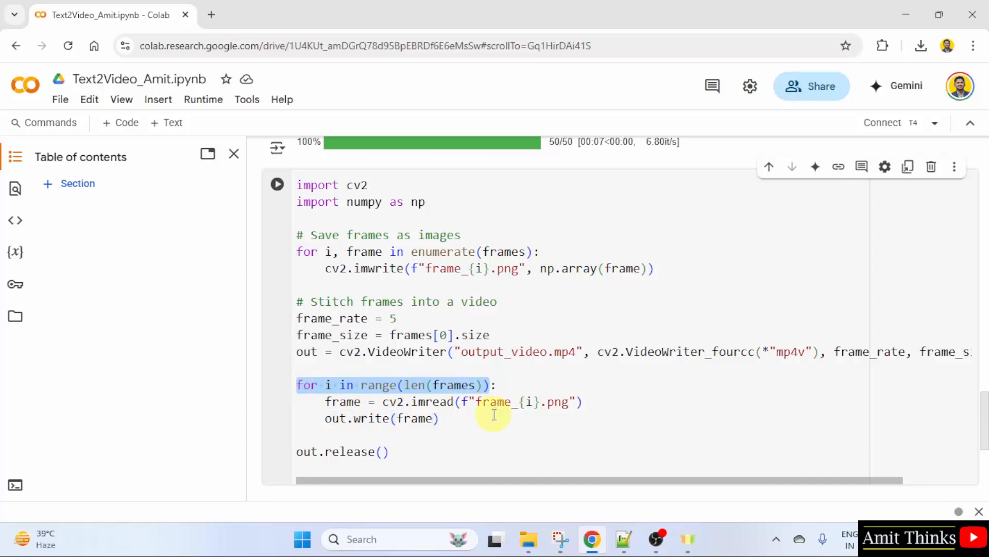
mouse_move(531, 410)
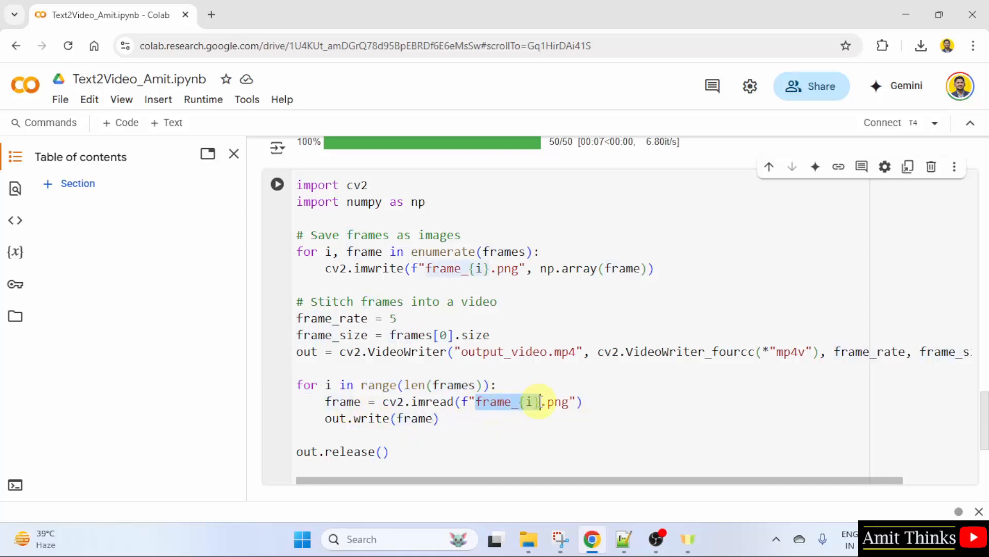
scroll(down, 3)
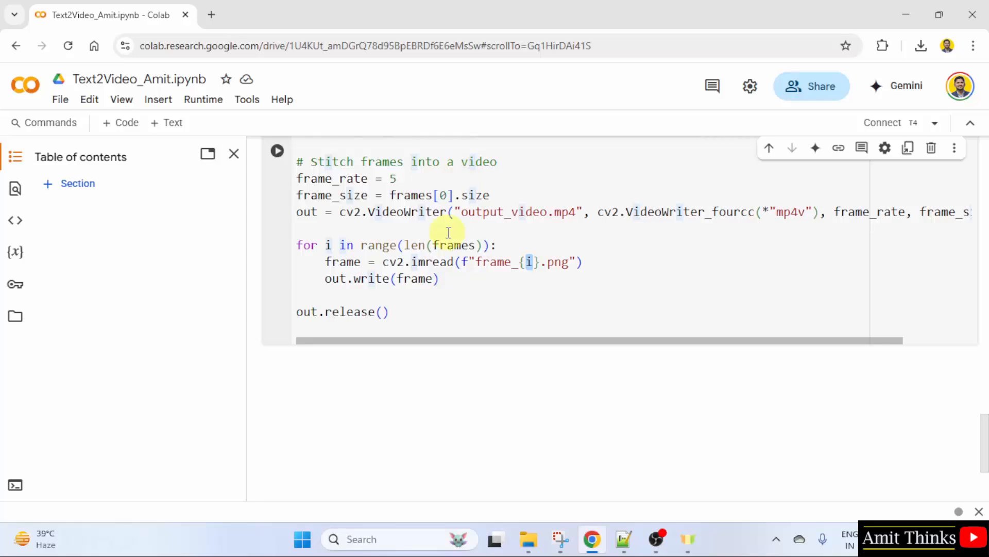
mouse_move(522, 231)
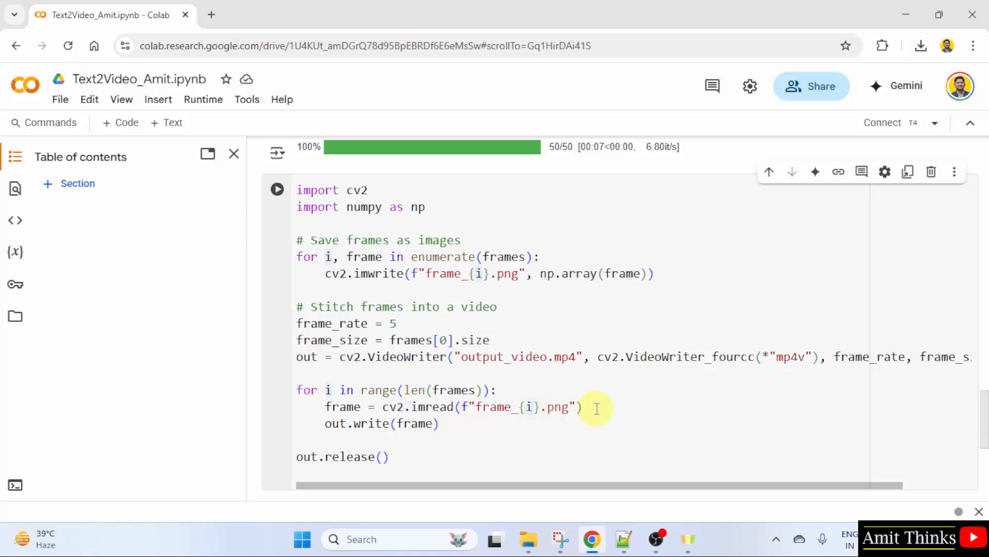
mouse_move(632, 418)
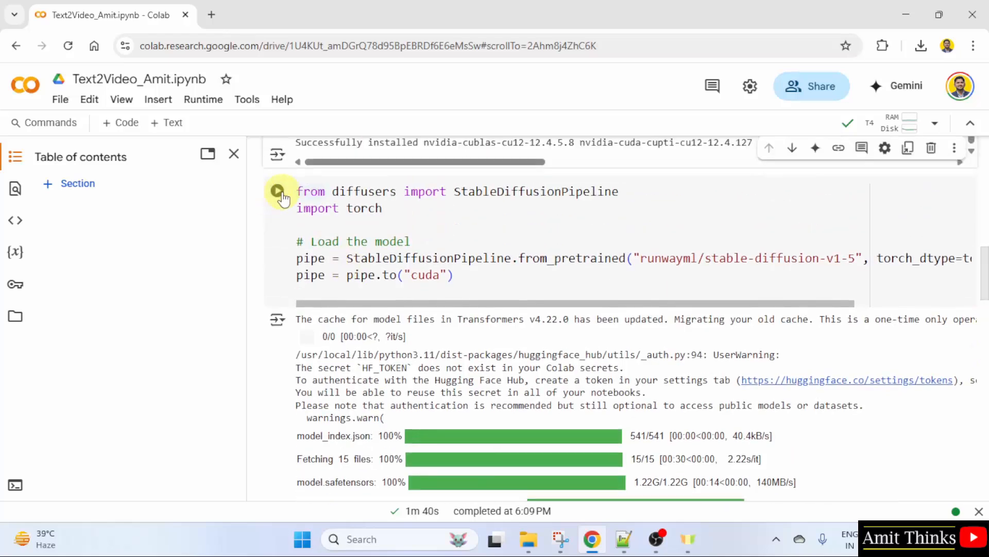
Step: Run the model-loading and ten-frame cityscape generation cells, then move to the stitching cell
click(280, 191)
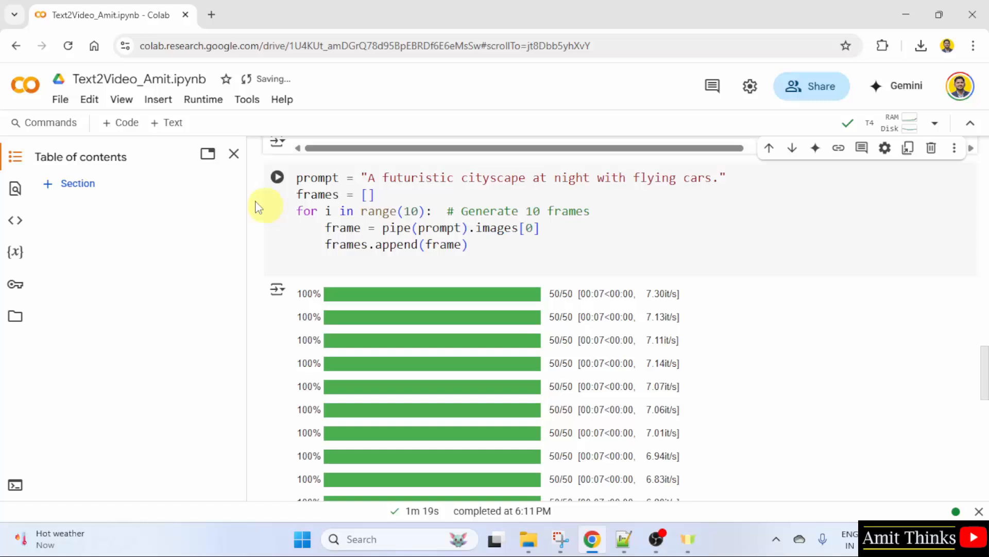
click(276, 177)
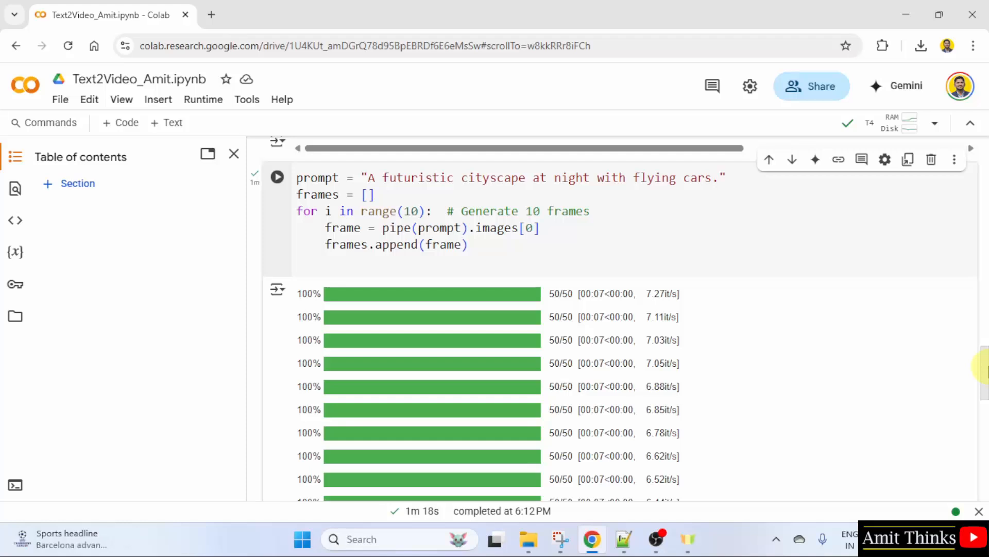
scroll(down, 3)
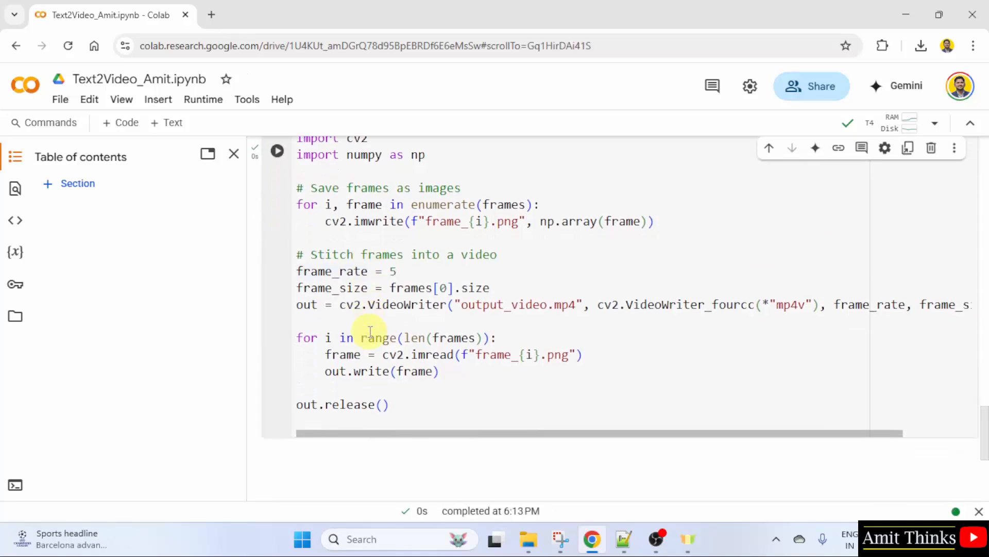
Step: Show session storage files and check frame_0 to frame_9 and output_video.mp4 exist
click(15, 316)
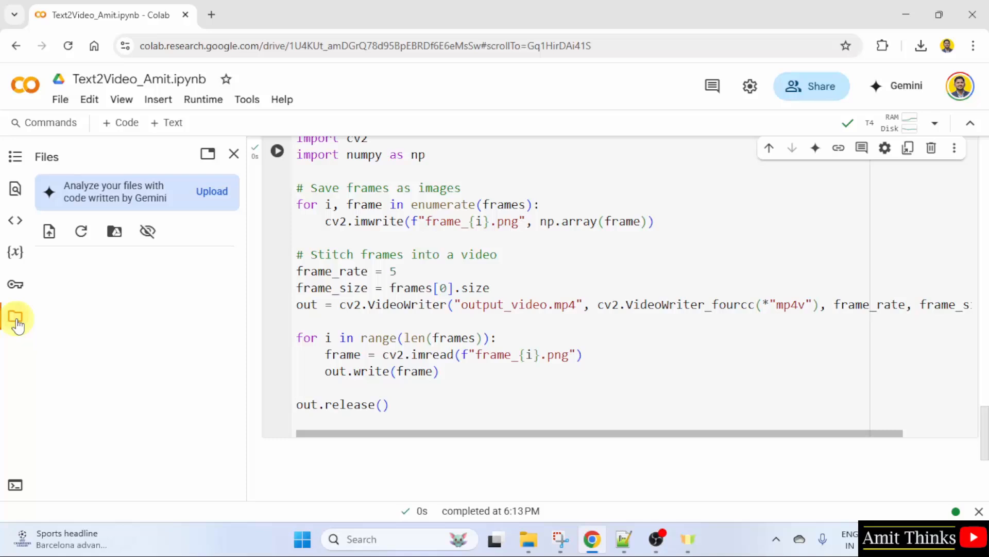
click(15, 318)
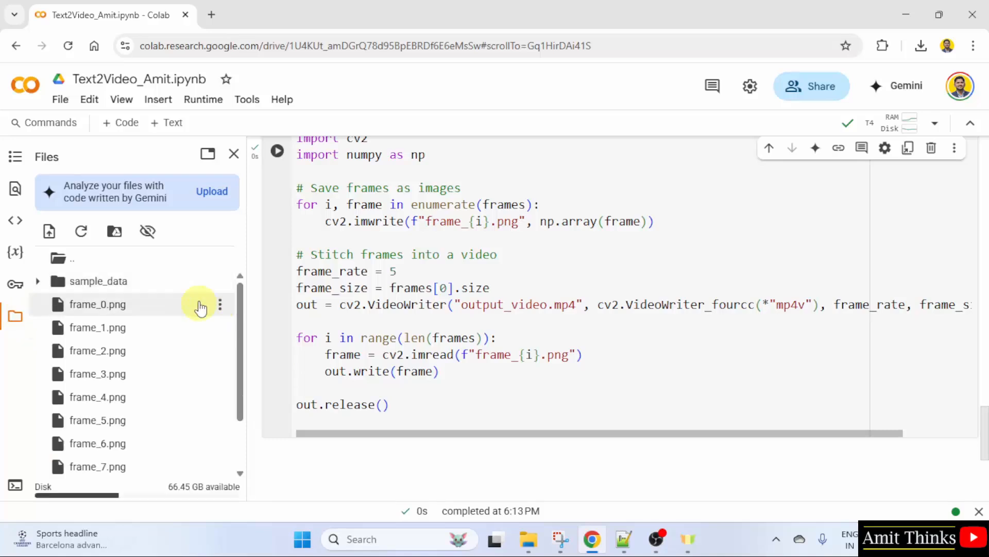
mouse_move(193, 353)
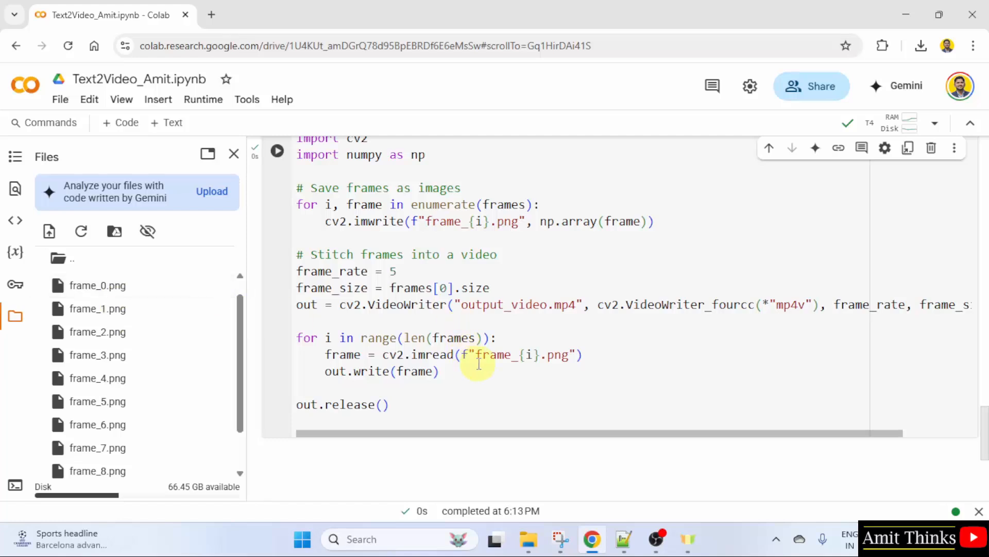
double_click(504, 354)
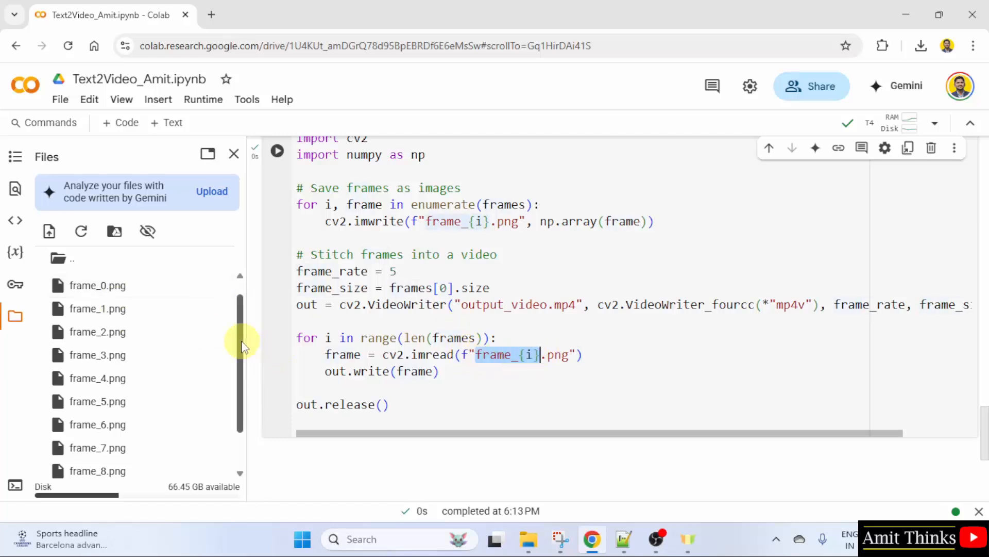
scroll(down, 3)
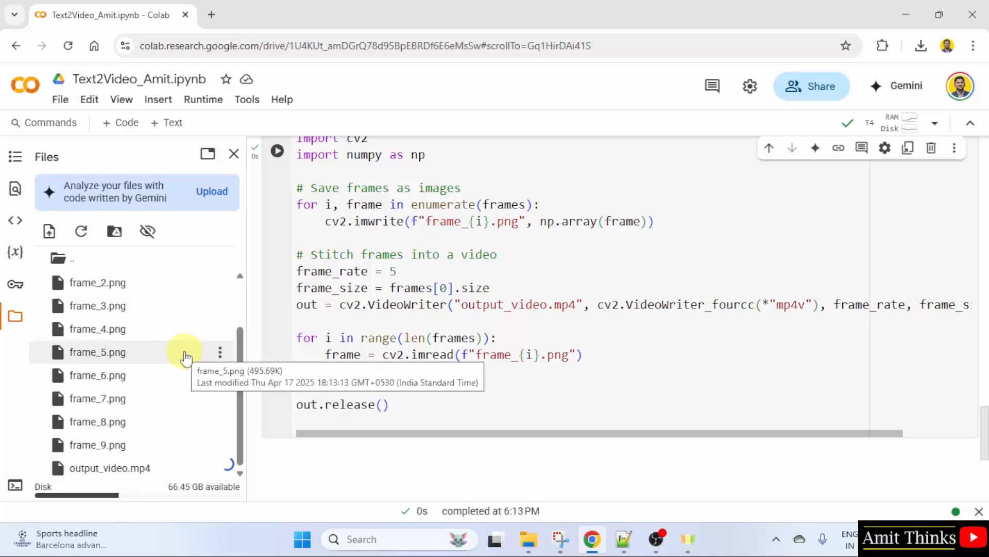
Step: Download output_video.mp4 and play it from the browser downloads list
click(921, 46)
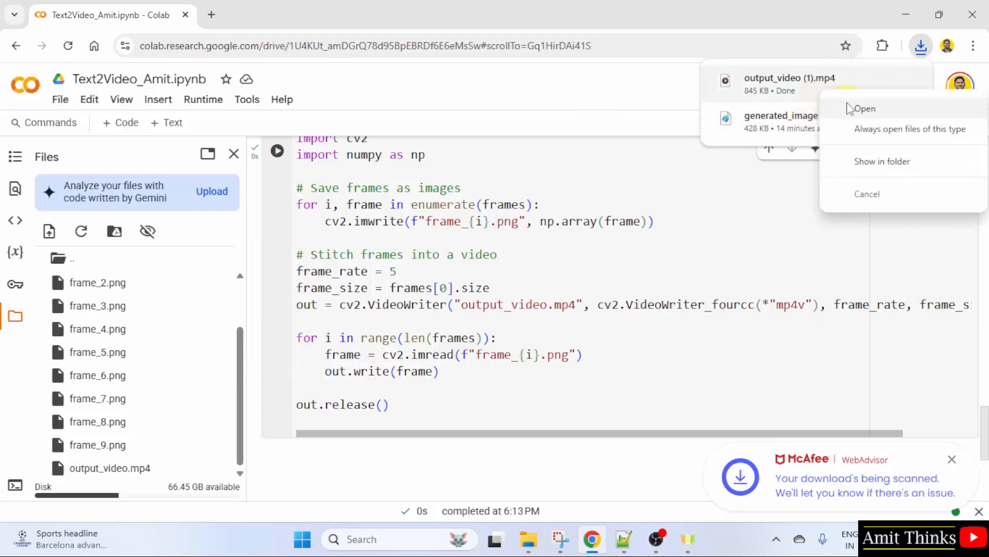
click(865, 109)
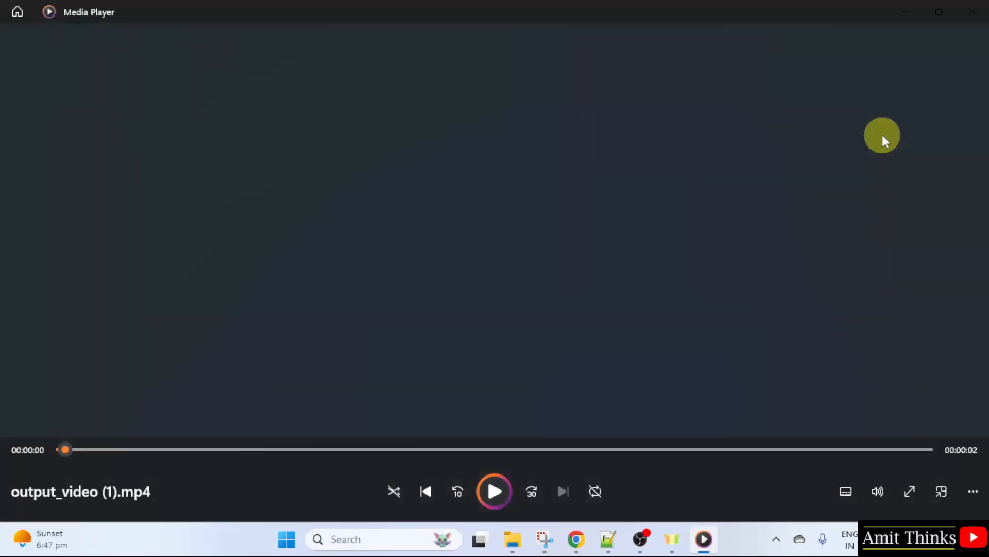